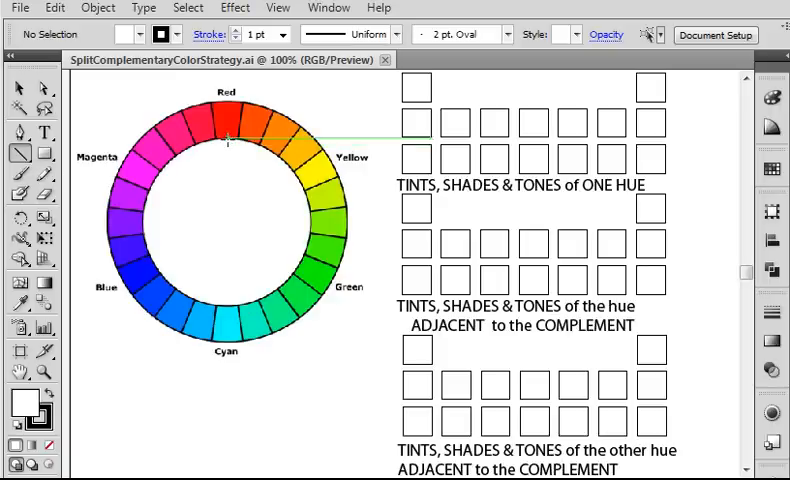
Draw a 9 pt black line from Red, angle it toward green-cyan, and branch toward blue-cyan
drag(227, 140, 227, 220)
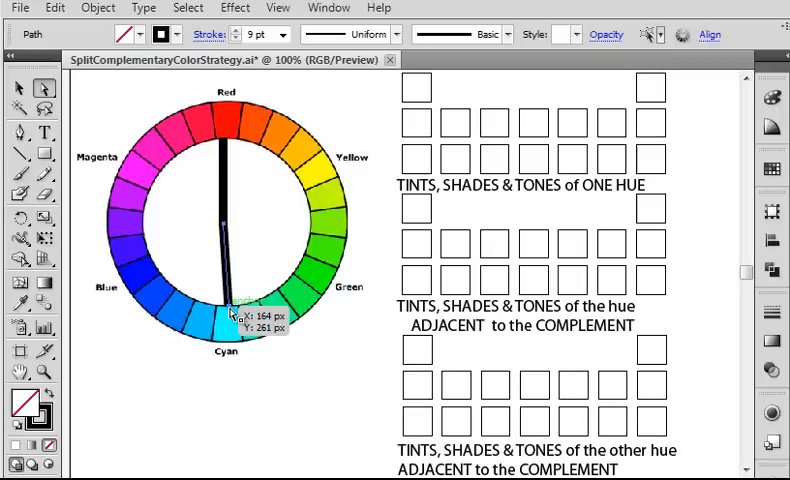
mouse_move(267, 393)
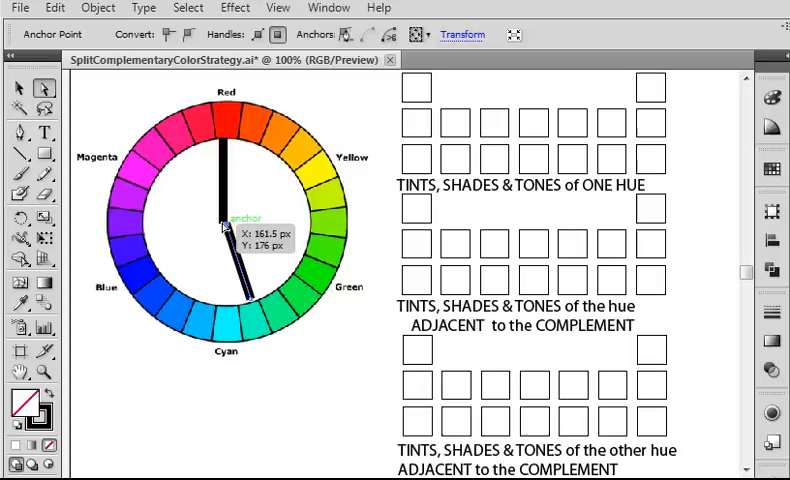
drag(222, 224, 268, 320)
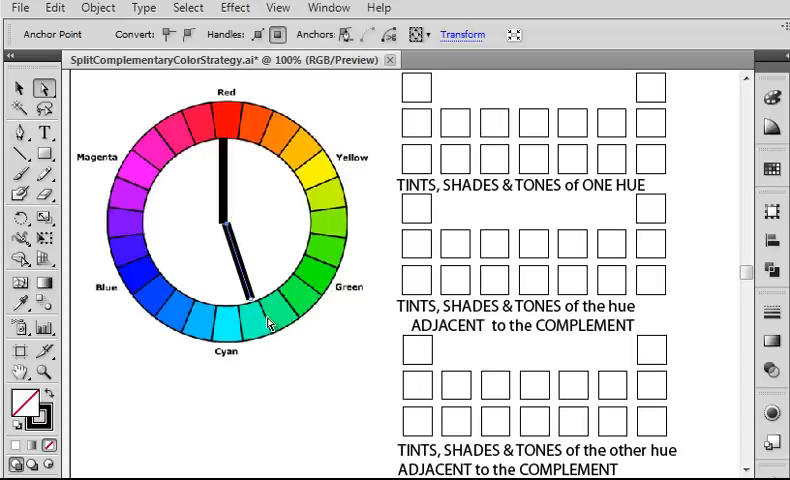
mouse_move(127, 248)
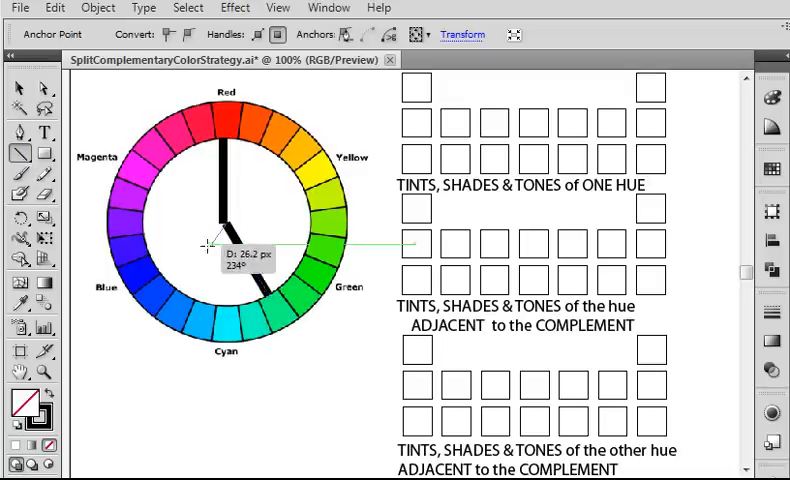
drag(210, 245, 222, 340)
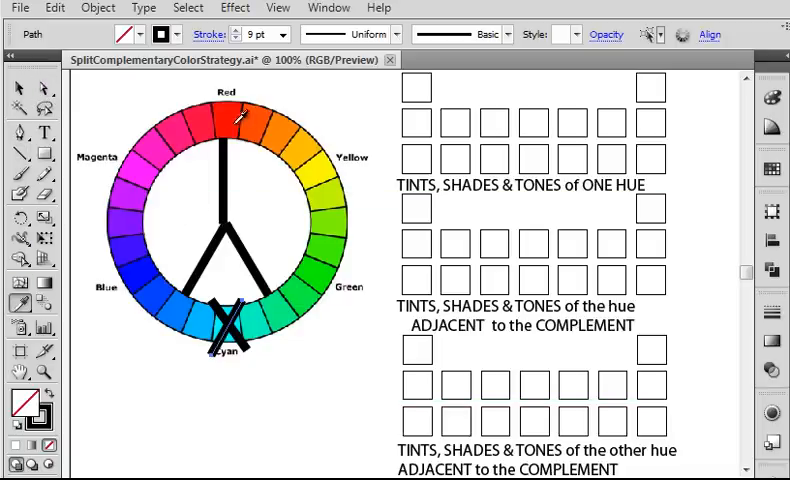
Sample Red and the blue hue beside Cyan into the charts' starting squares
click(18, 404)
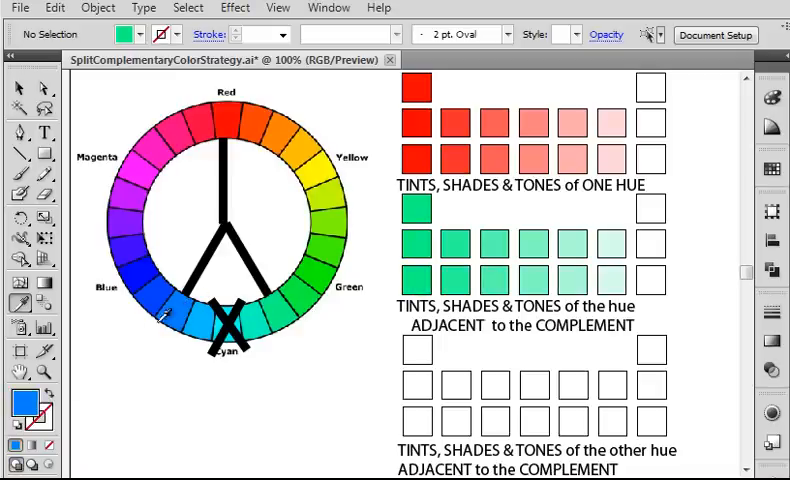
click(416, 350)
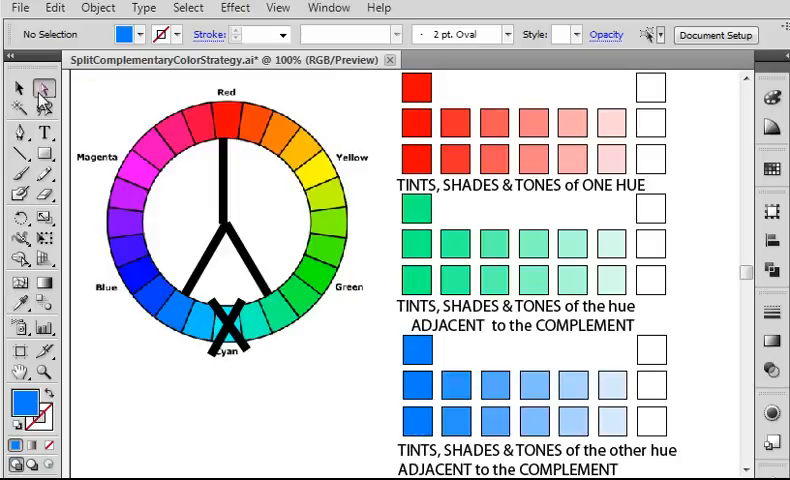
Fill the middle rows' end squares black and the bottom rows' end squares gray
click(649, 123)
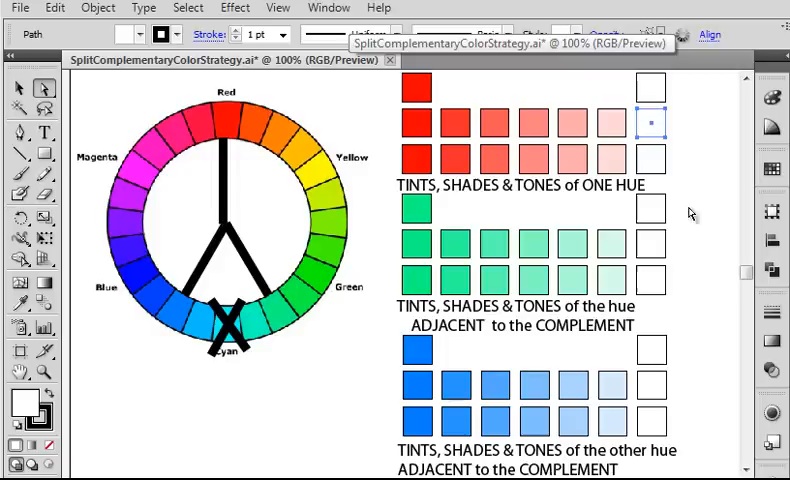
click(651, 247)
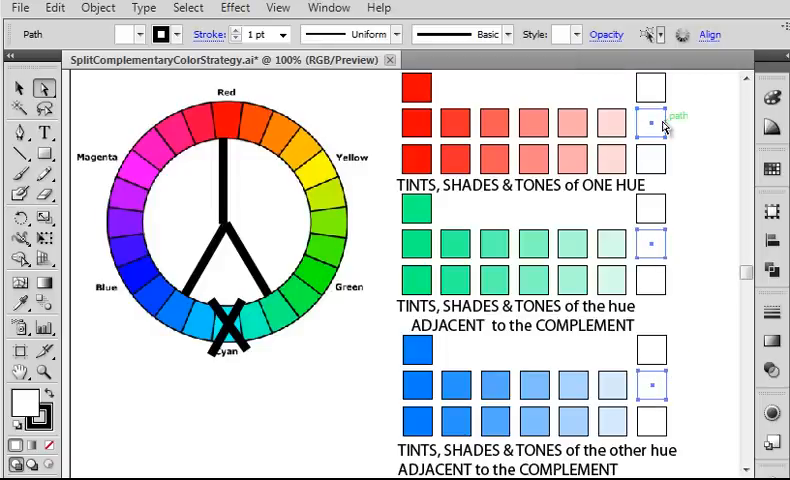
click(135, 39)
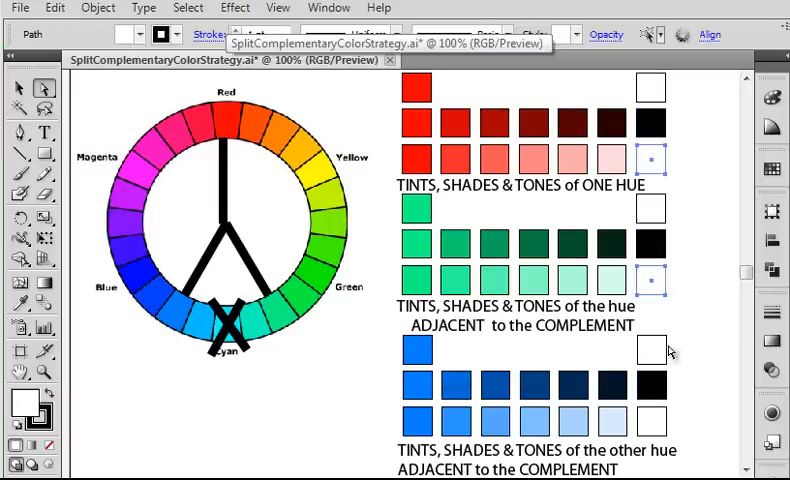
click(651, 280)
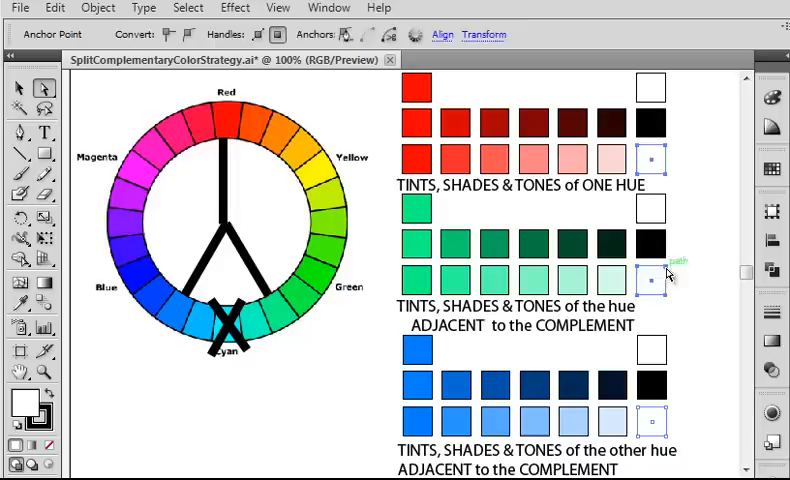
click(652, 283)
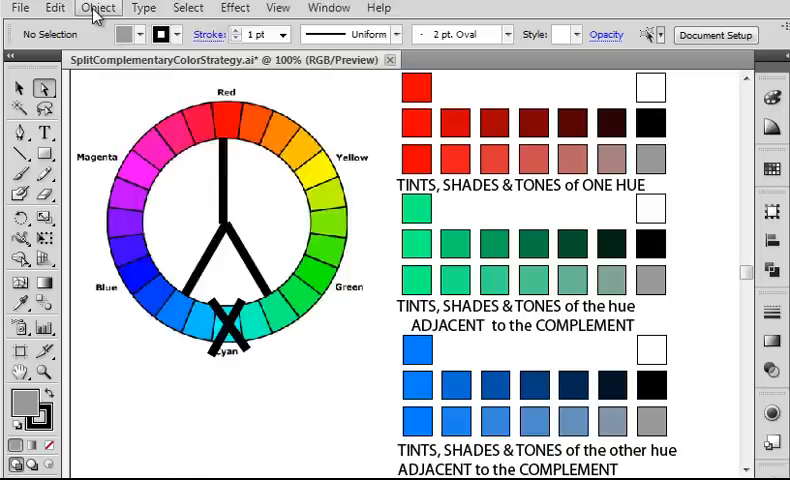
Set Blend Options to 5 specified steps
click(98, 8)
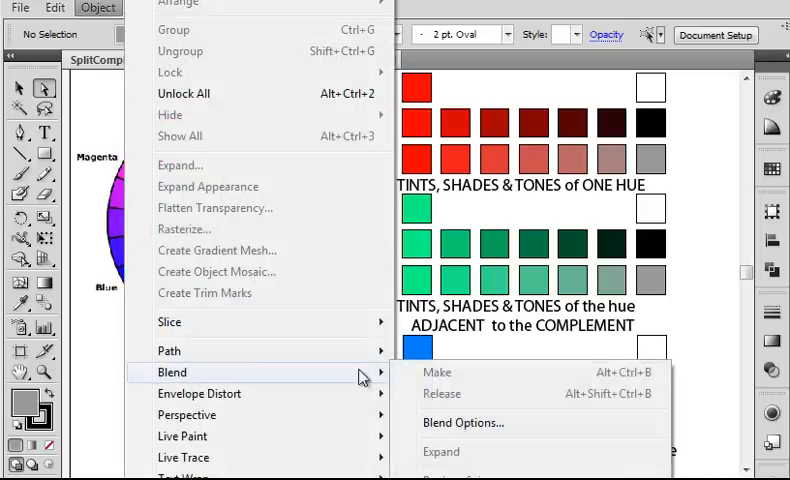
click(463, 422)
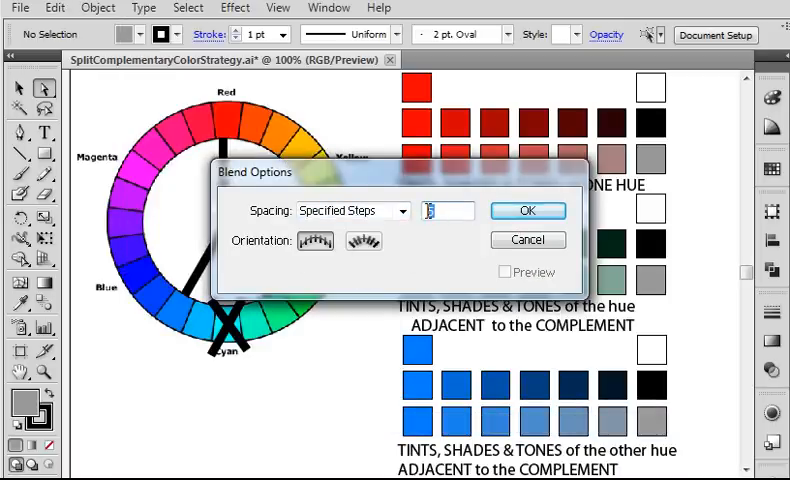
text(5)
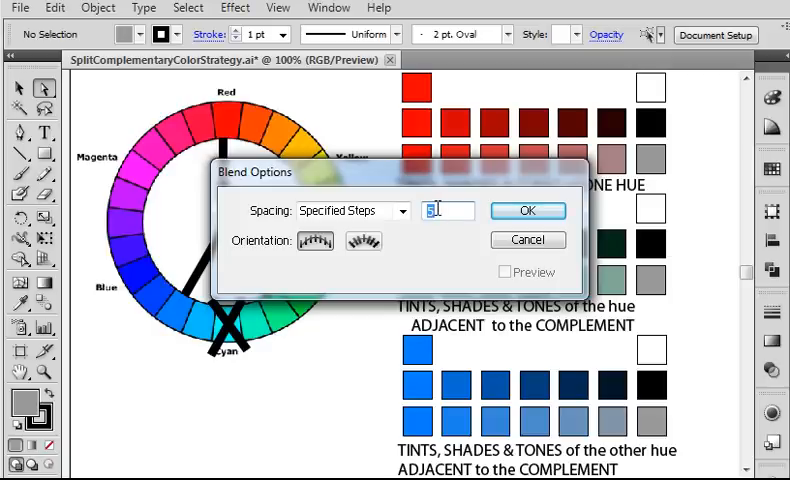
click(527, 210)
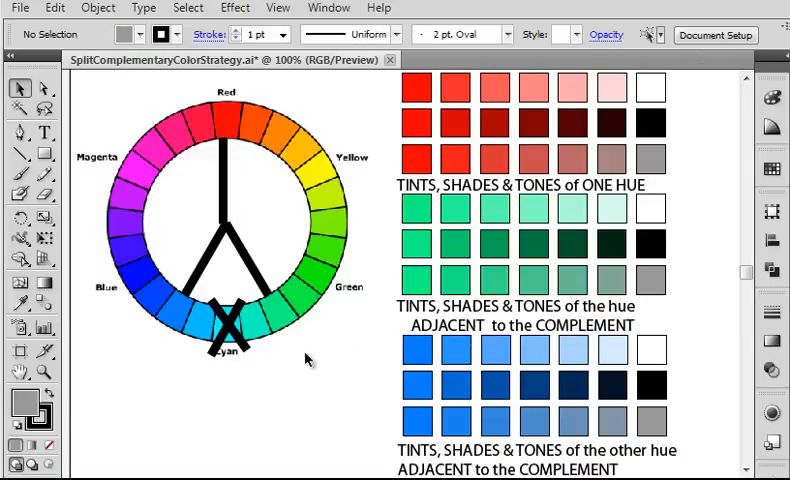
mouse_move(350, 414)
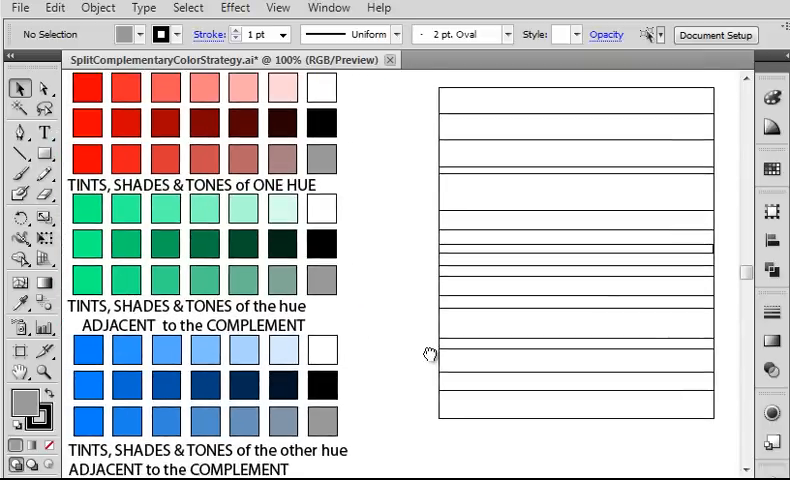
mouse_move(380, 200)
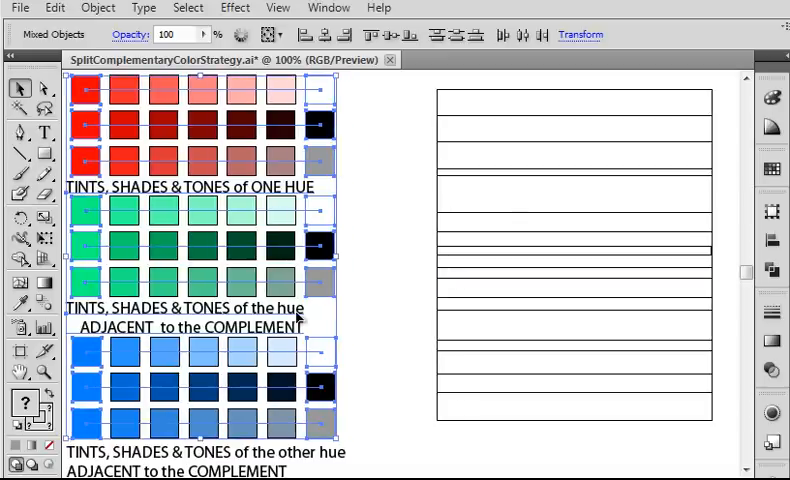
mouse_move(62, 252)
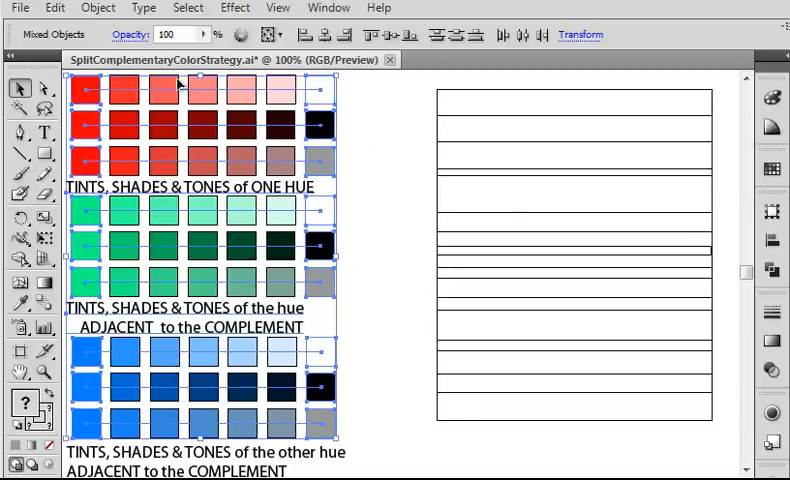
Expand the selected swatch blends with Object, Fill and Stroke checked
click(98, 8)
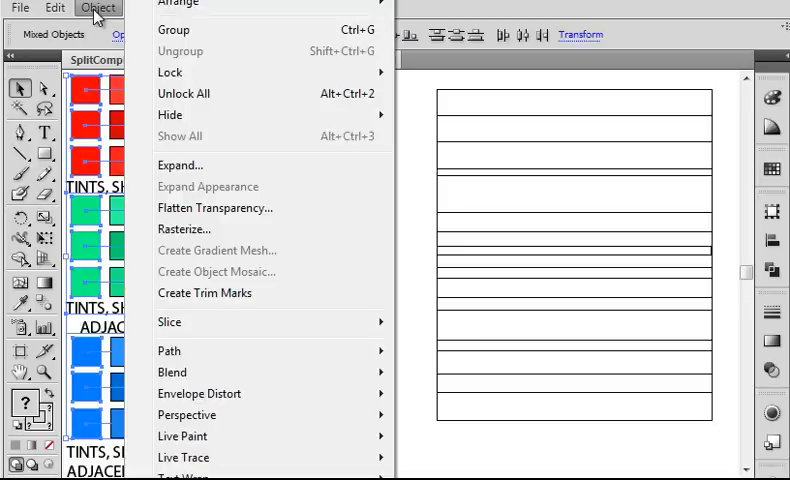
click(180, 165)
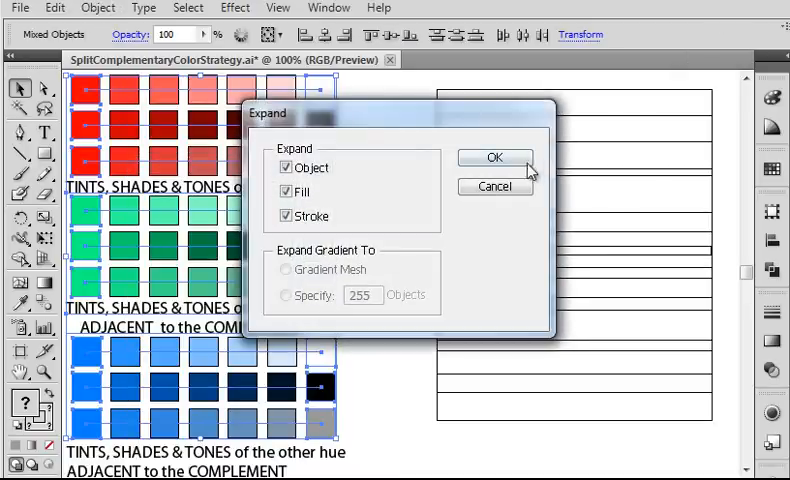
click(494, 158)
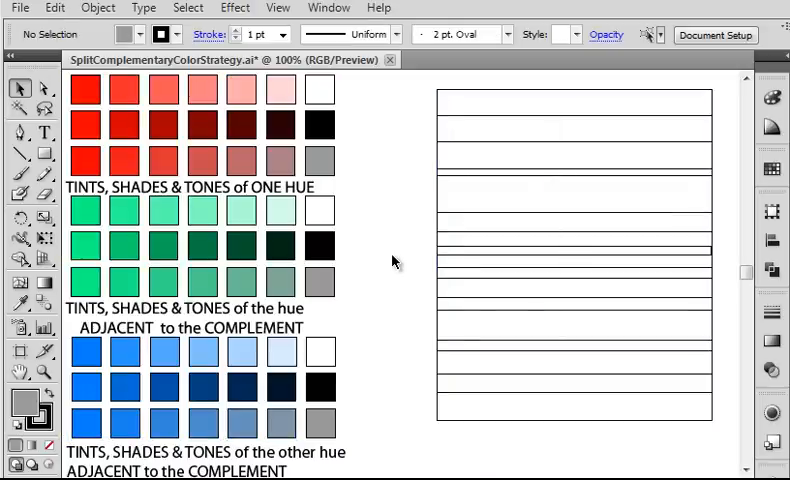
mouse_move(36, 90)
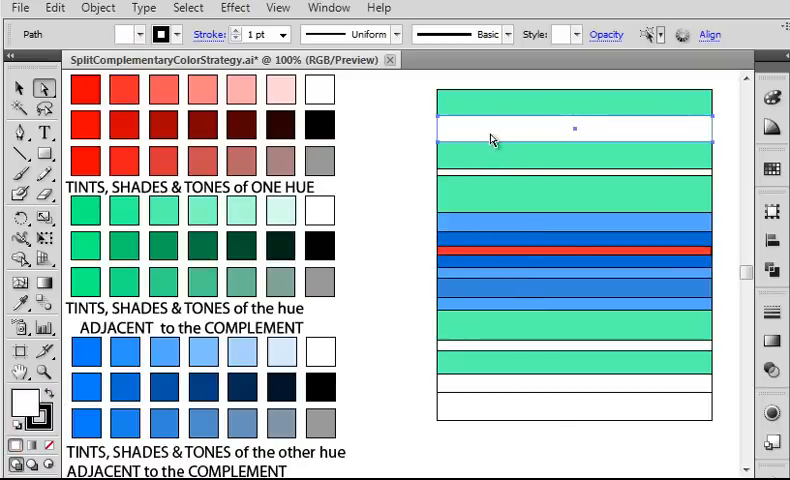
Fill the second stripe with a light green tint and the bottom stripe with a green tone
click(242, 210)
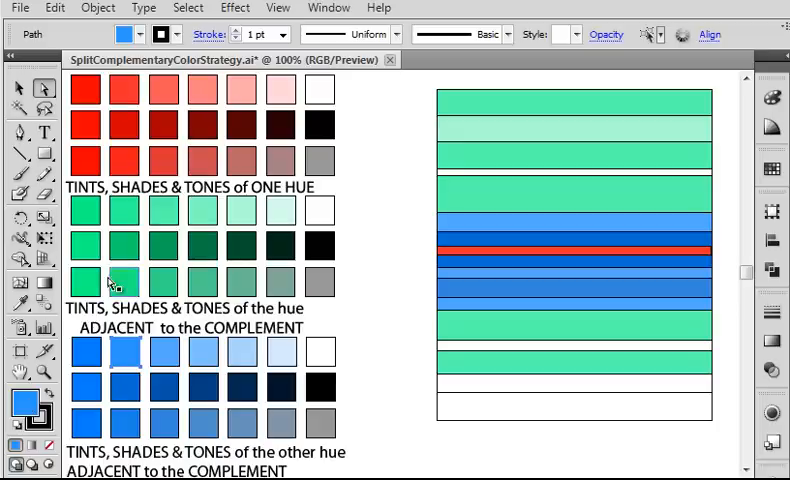
click(241, 283)
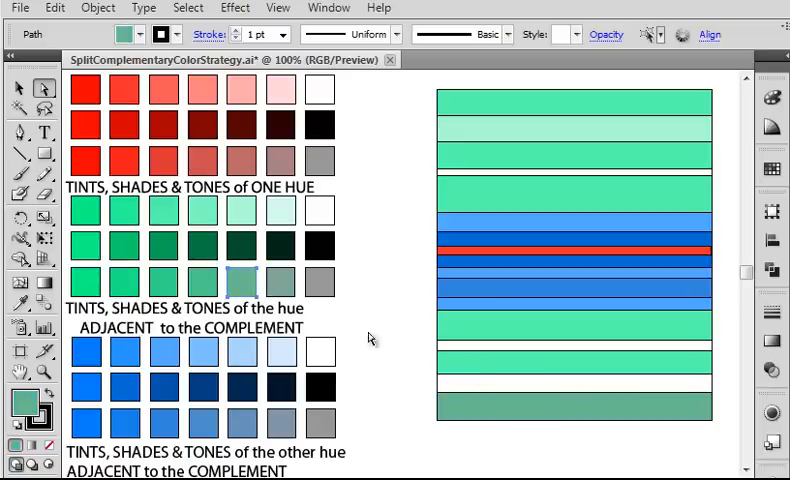
click(281, 387)
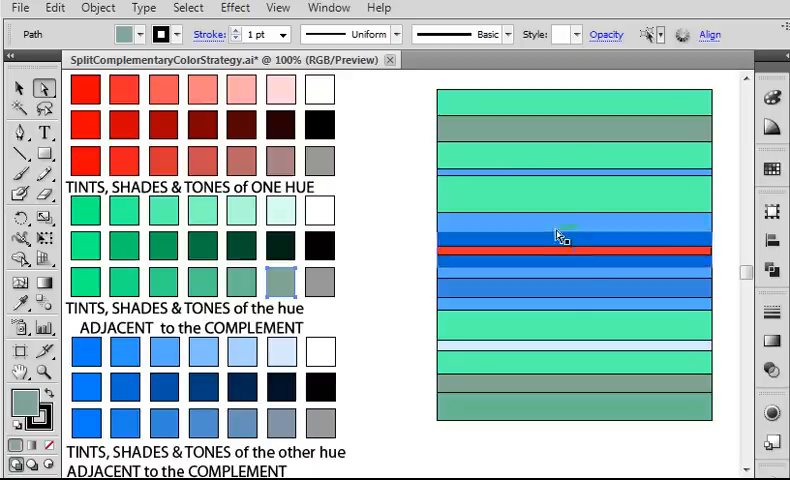
mouse_move(567, 214)
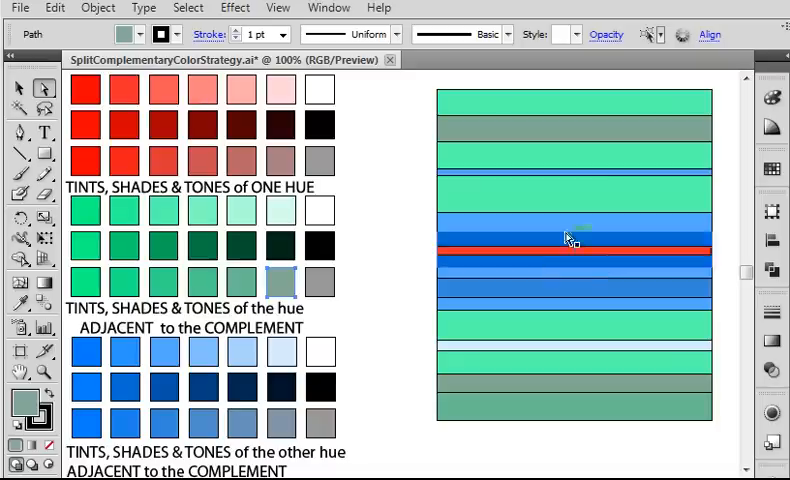
mouse_move(583, 273)
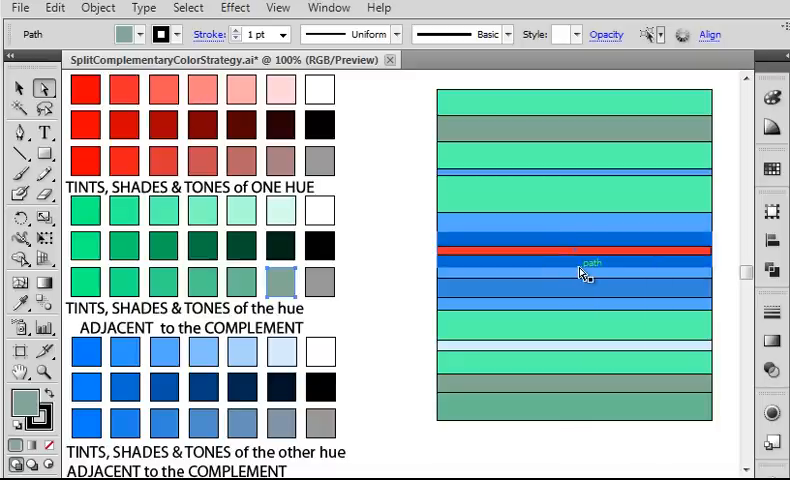
mouse_move(563, 248)
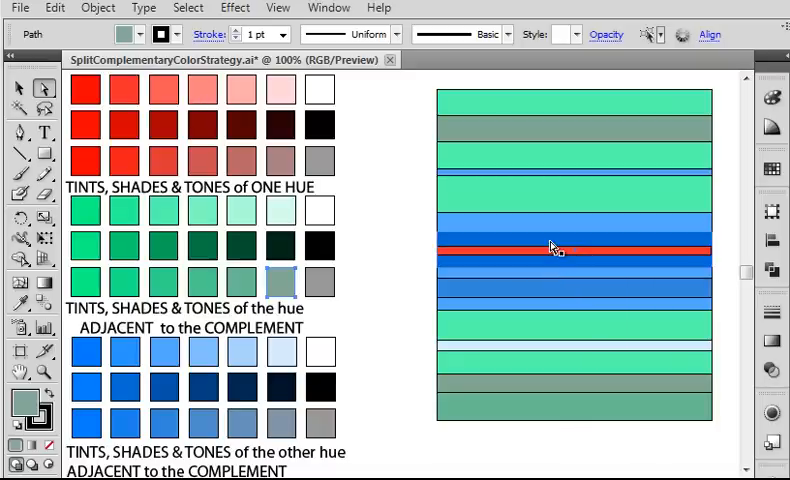
mouse_move(550, 258)
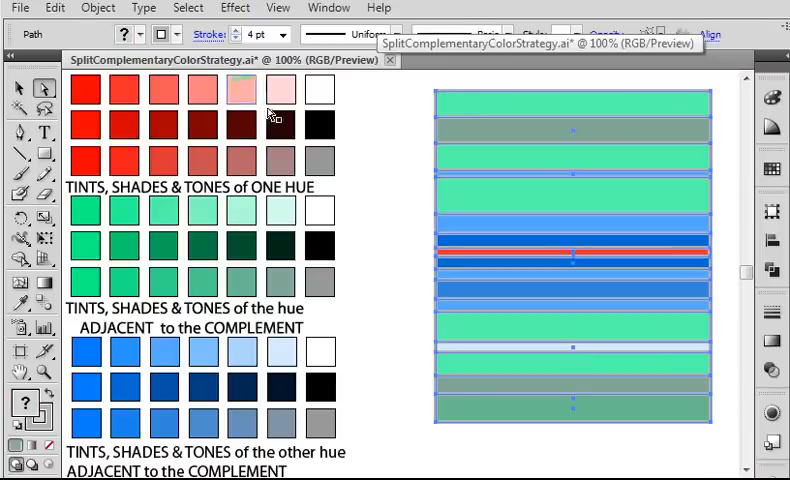
click(412, 356)
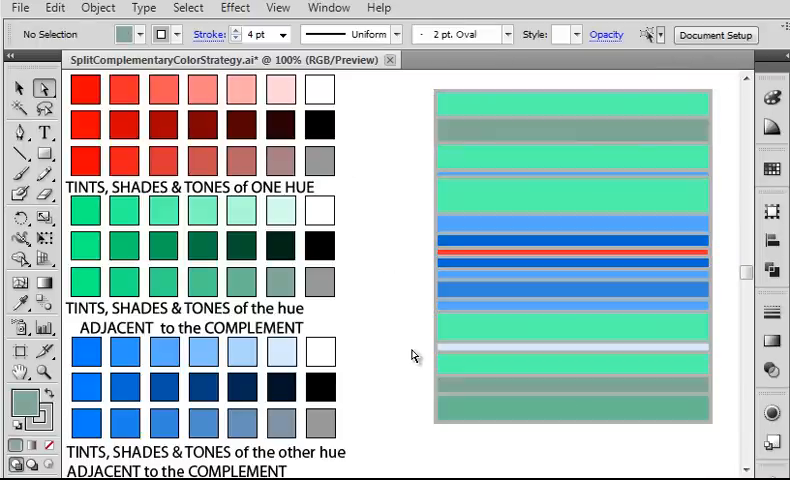
mouse_move(400, 291)
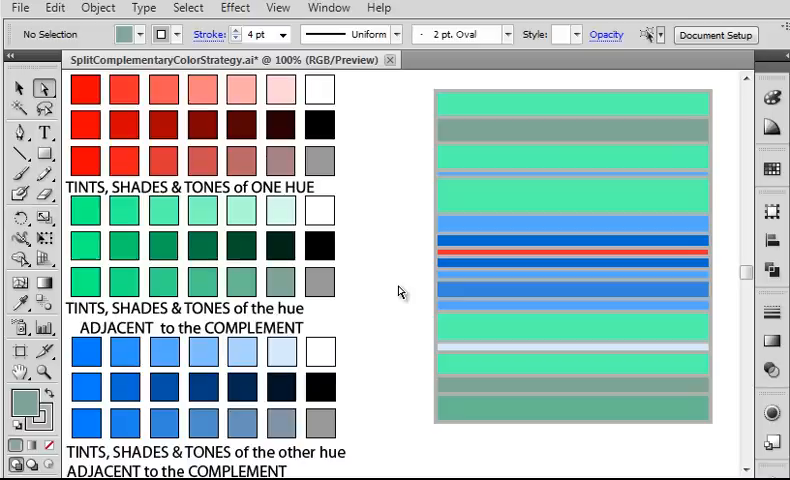
mouse_move(381, 275)
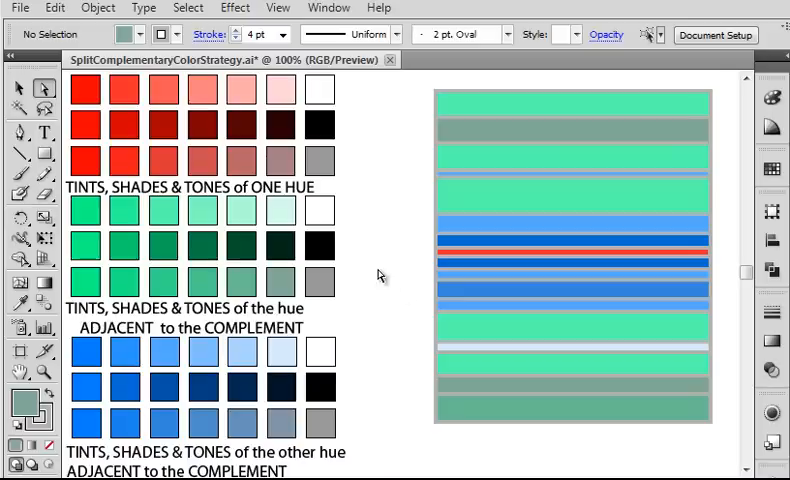